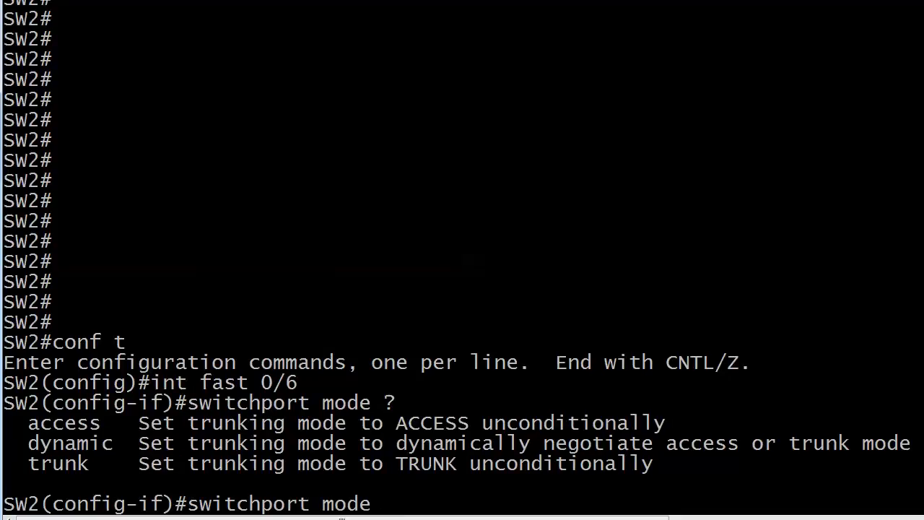
mouse_move(390, 503)
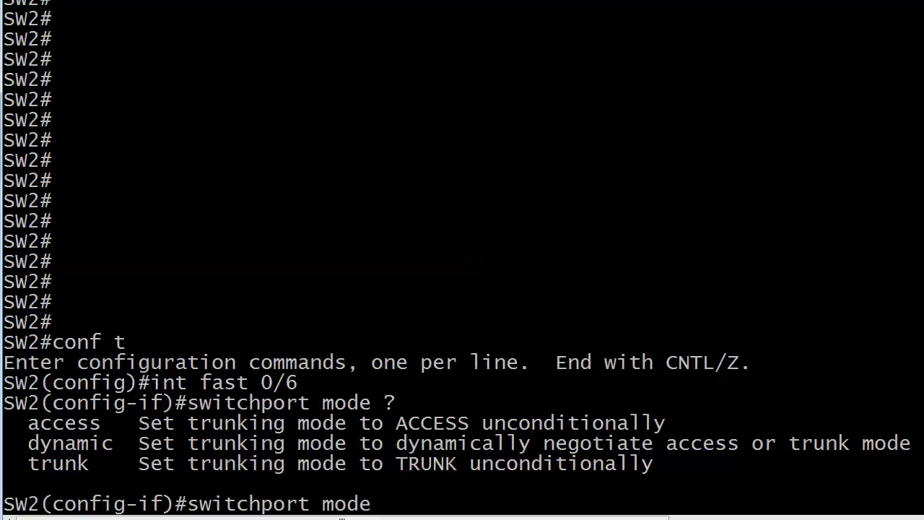
Dismiss the console's copy-paste menu and begin entering 'dyn' for the switchport mode dynamic query.
right_click(560, 476)
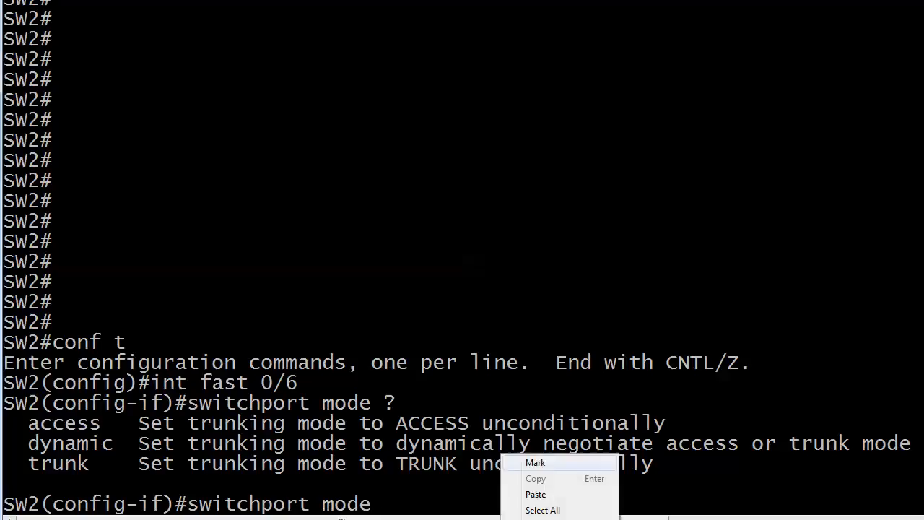
double_click(592, 442)
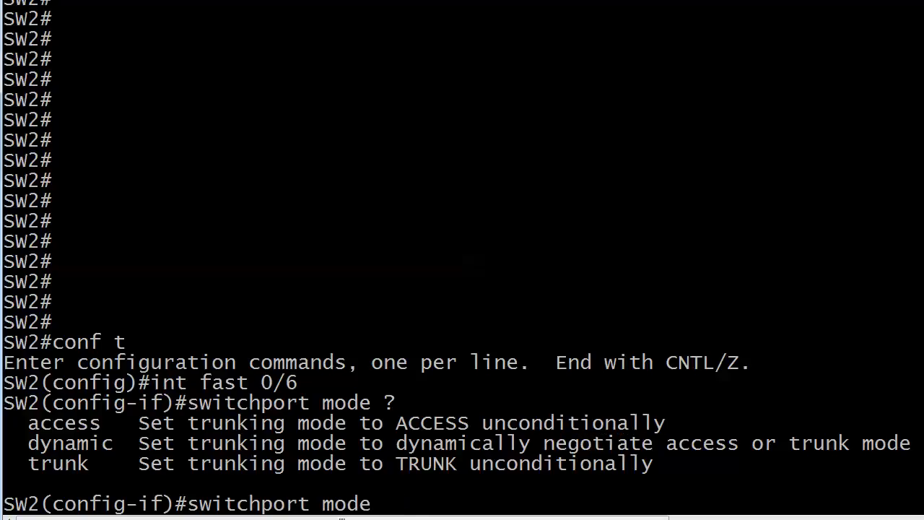
text(dynamic has a few)
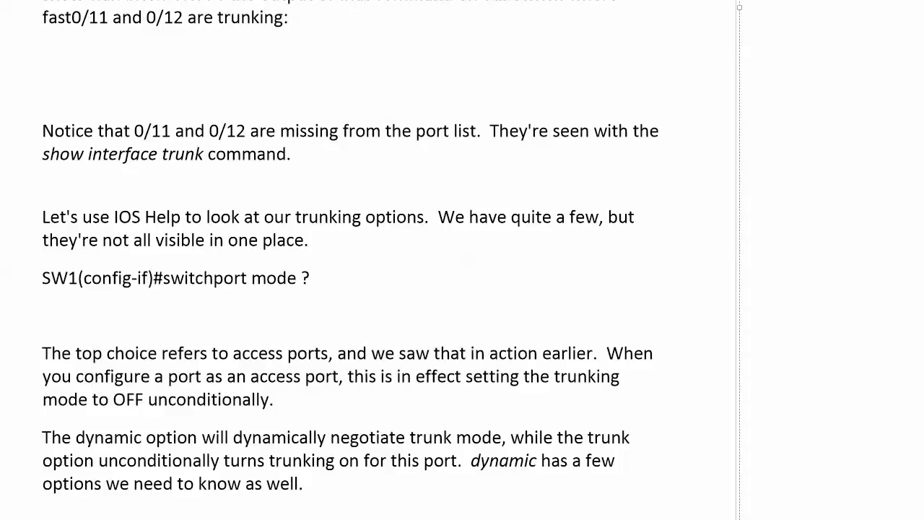
Scroll the notes down through the auto, desirable and nonegotiate explanations.
scroll(down, 3)
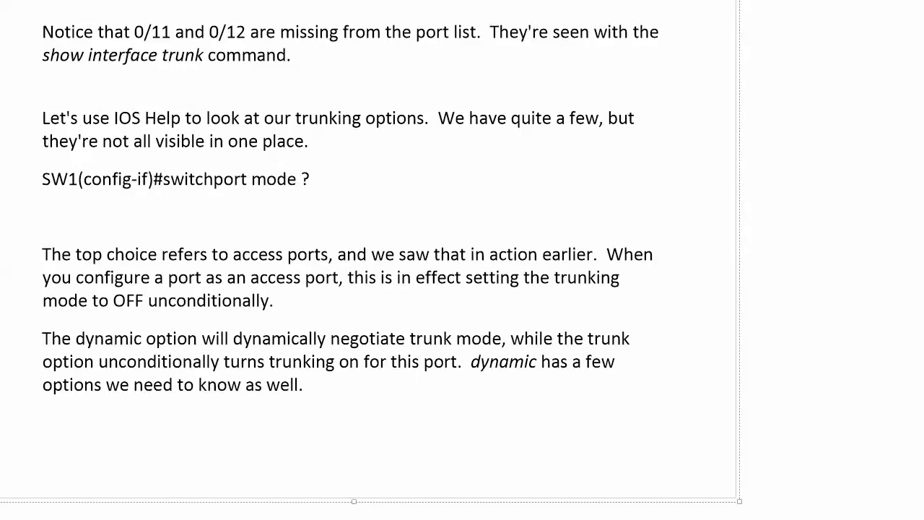
scroll(down, 3)
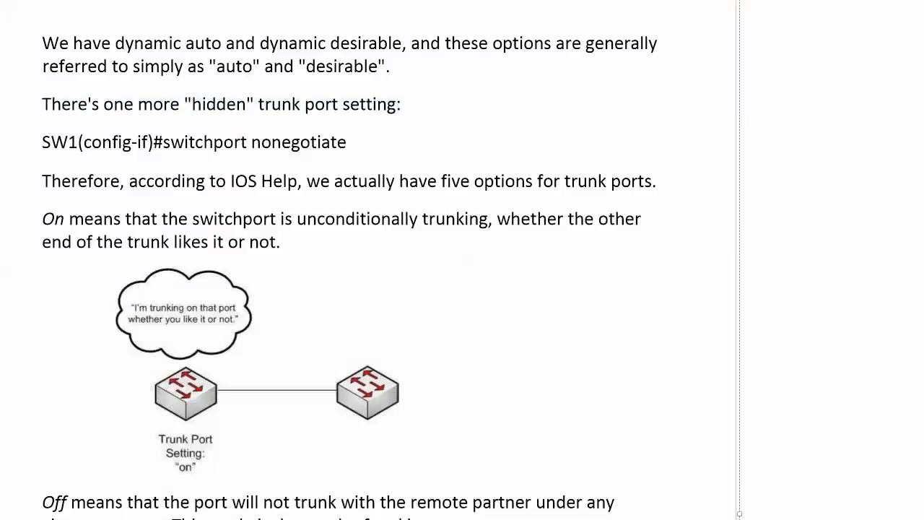
scroll(down, 3)
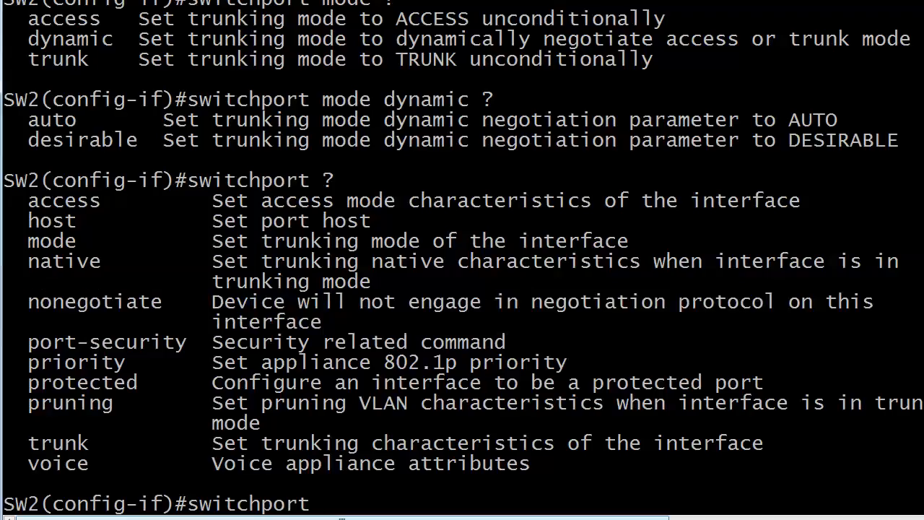
Return to privileged exec, run show int trunk, then run show config on SW2.
key(ctrl+z)
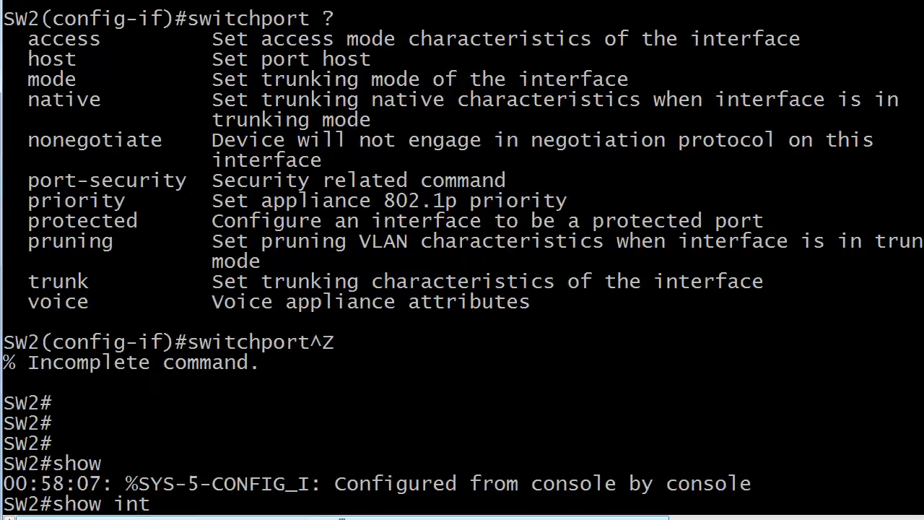
text( trunk)
key(enter)
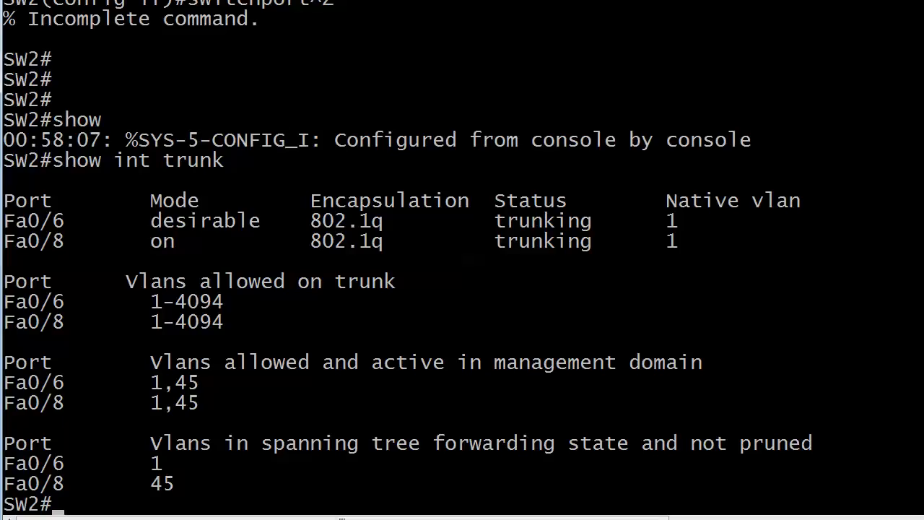
text(show config)
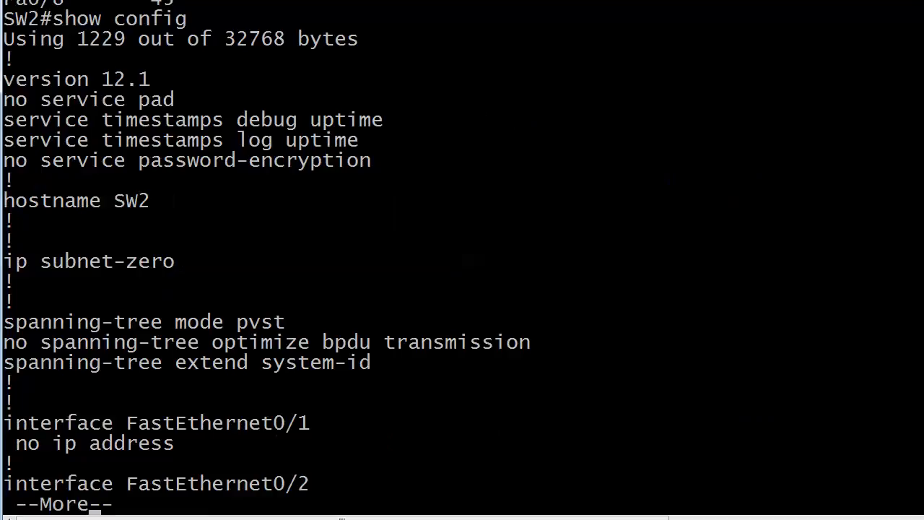
key(space)
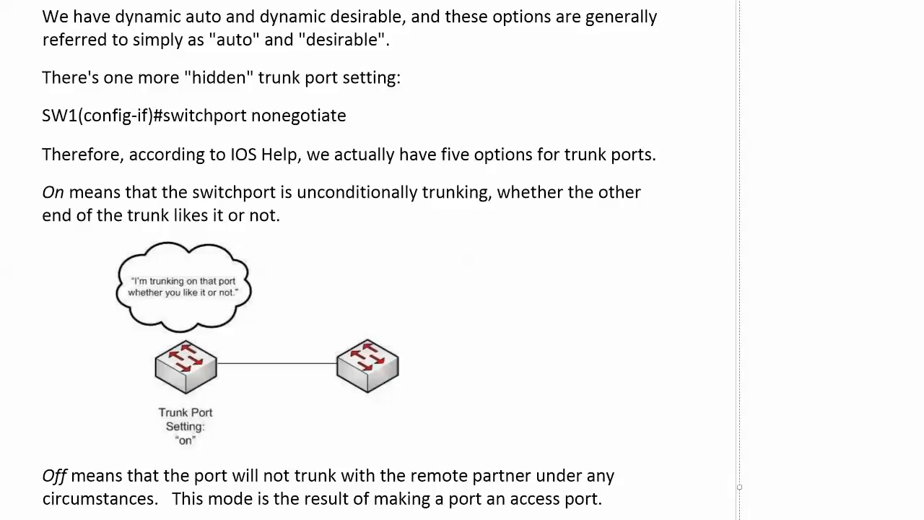
Scroll the notes down to the Off mode diagram and Desirable mode explanation.
scroll(down, 3)
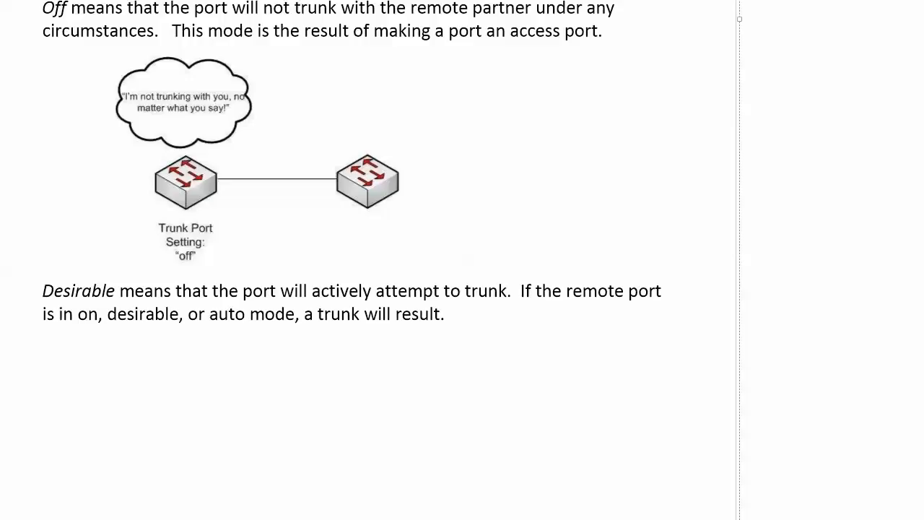
Scroll the notes down to the Auto diagram, nonegotiate explanation and VLAN information intro.
scroll(down, 3)
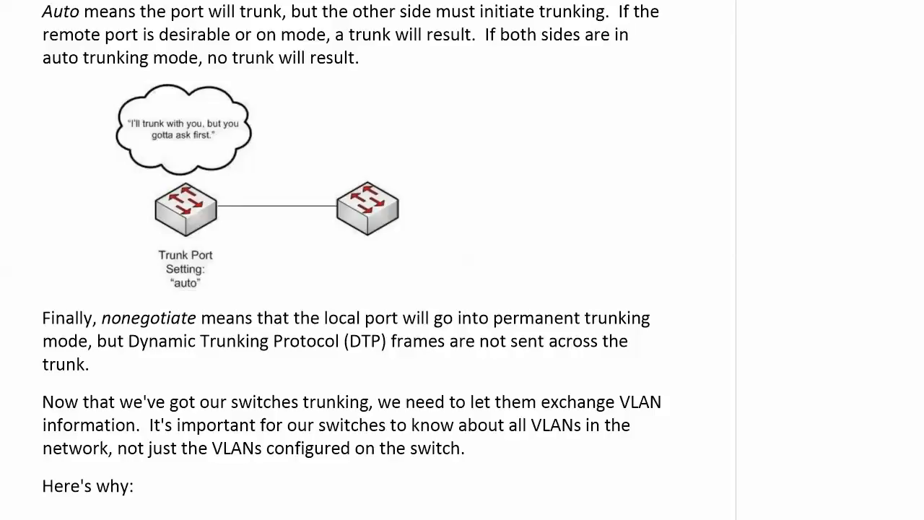
scroll(down, 3)
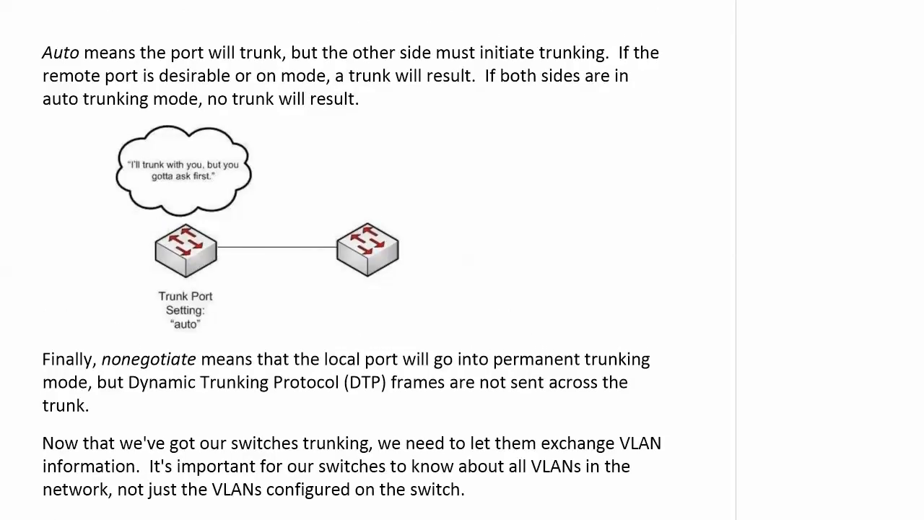